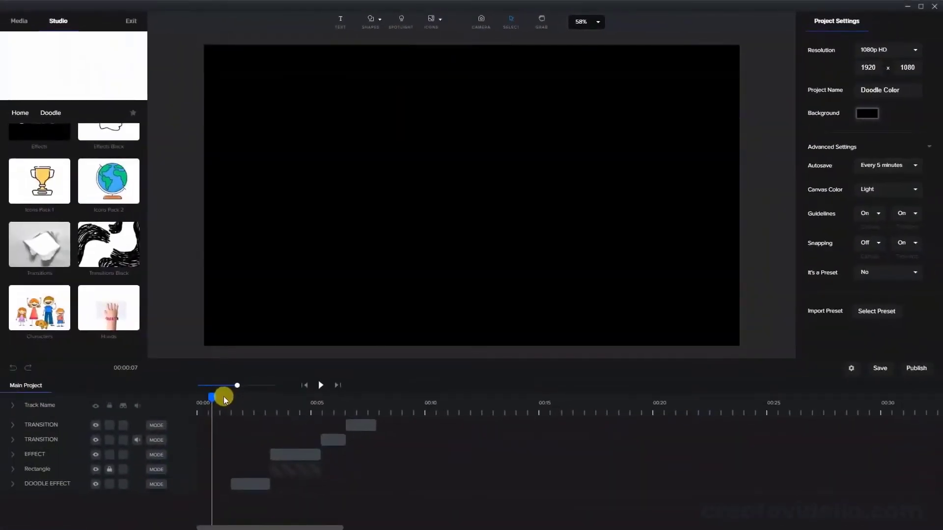
- Preview the project from near the start, then stop playback on the doodle arrow
left_click(320, 385)
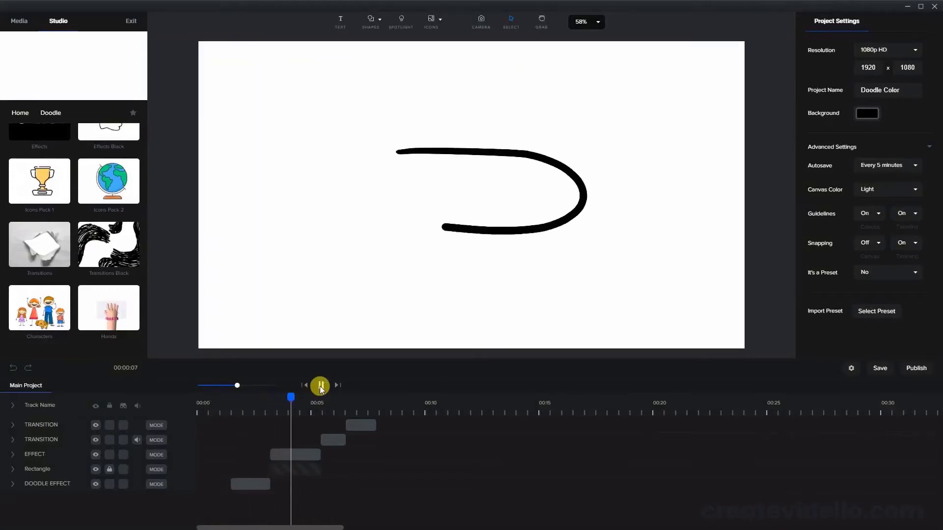
left_click(319, 385)
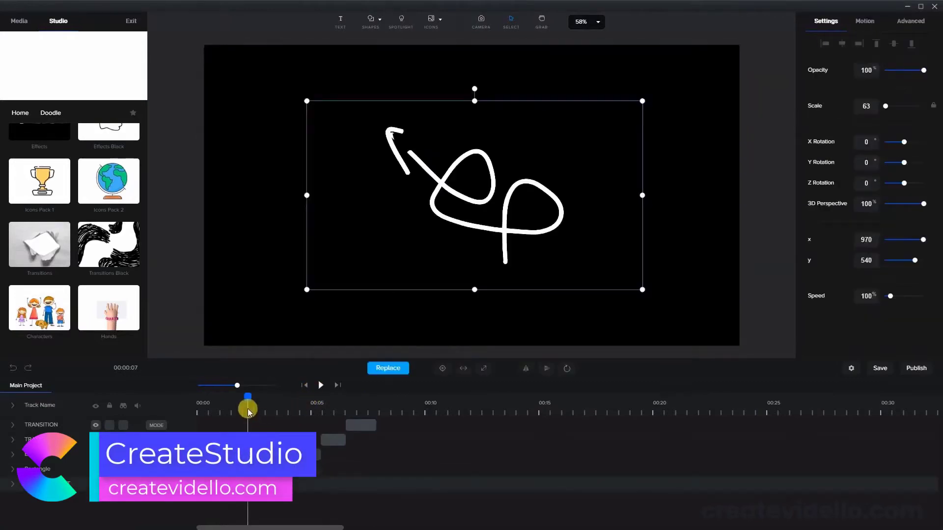
- Add a Replace Colors entry targeting white to the fully drawn doodle arrow
left_click_drag(246, 396, 263, 397)
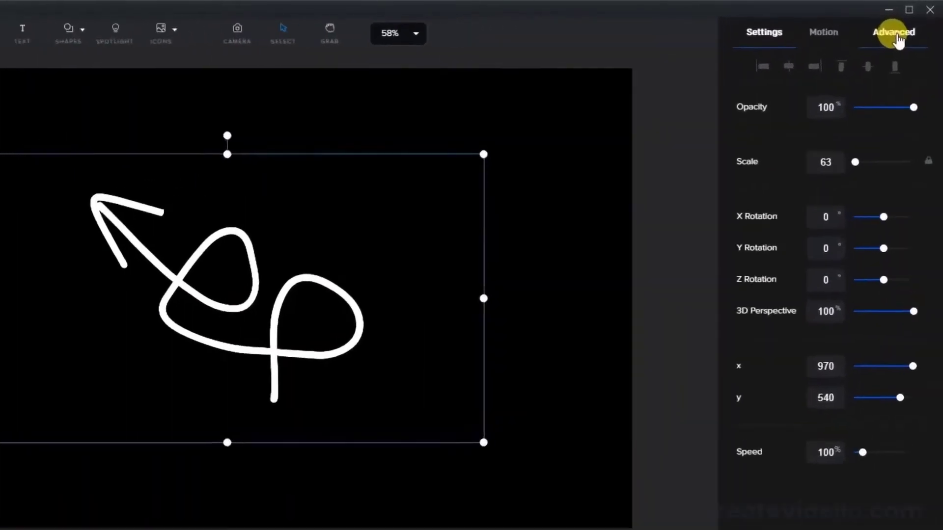
left_click(888, 33)
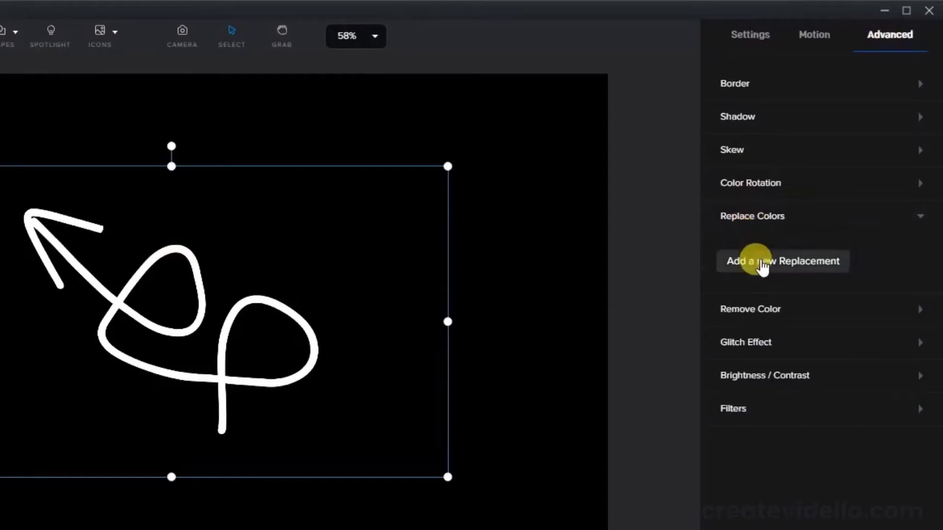
left_click(782, 261)
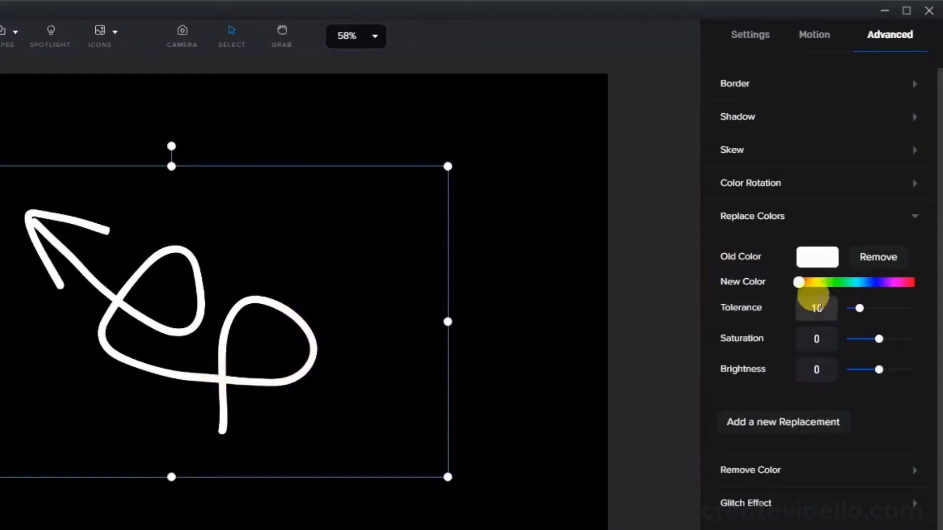
- Turn the arrow blue: set hue, saturation and brightness 100, tolerance 18
left_click_drag(798, 281, 844, 281)
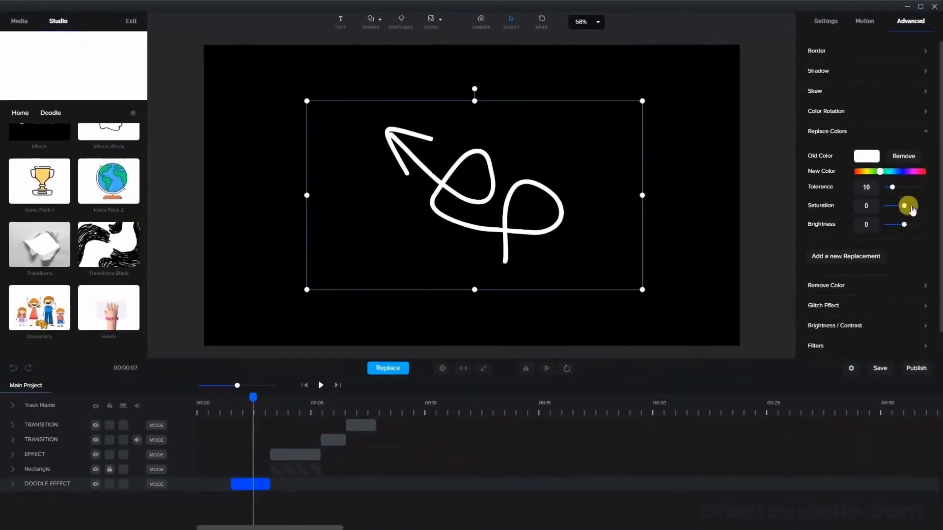
left_click_drag(891, 225, 918, 225)
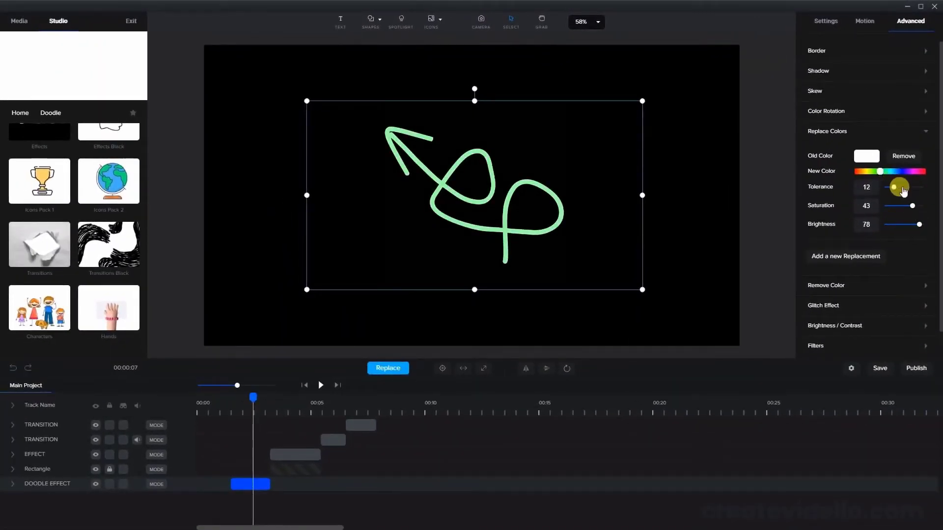
left_click_drag(895, 187, 890, 187)
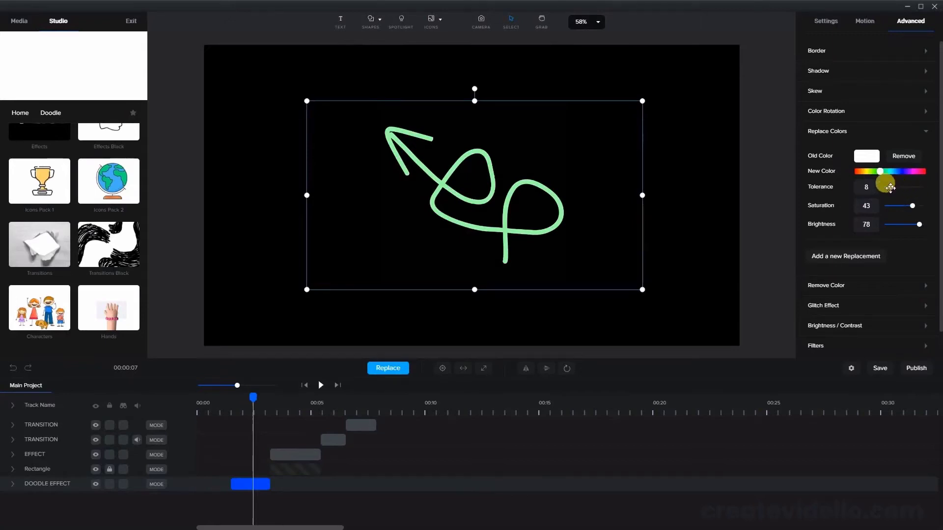
left_click_drag(891, 187, 897, 187)
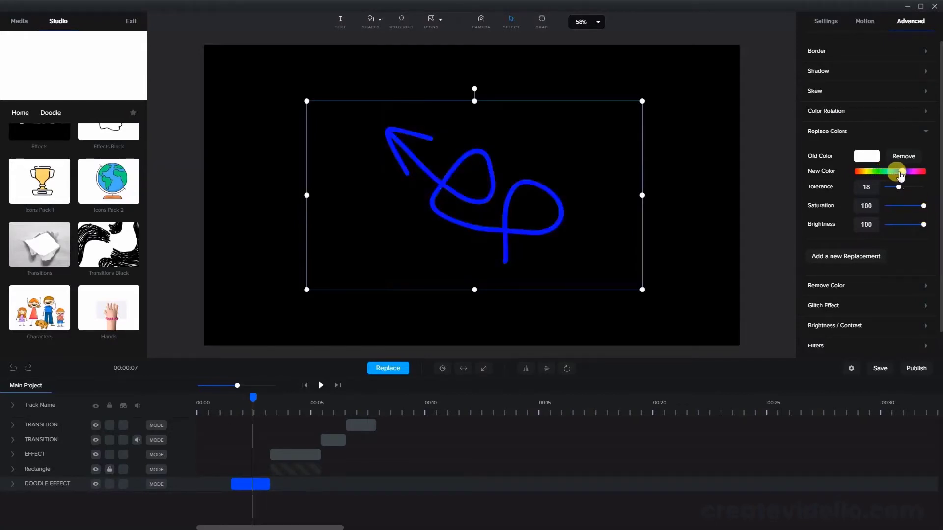
left_click_drag(253, 407, 301, 408)
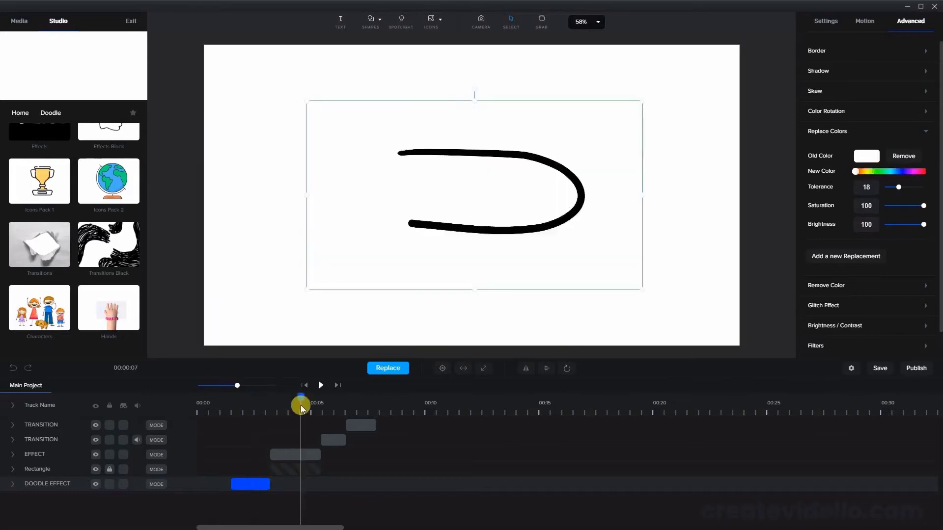
- Add a colour replacement to the black curved arrow, then select the spiky transition
left_click_drag(300, 402, 308, 397)
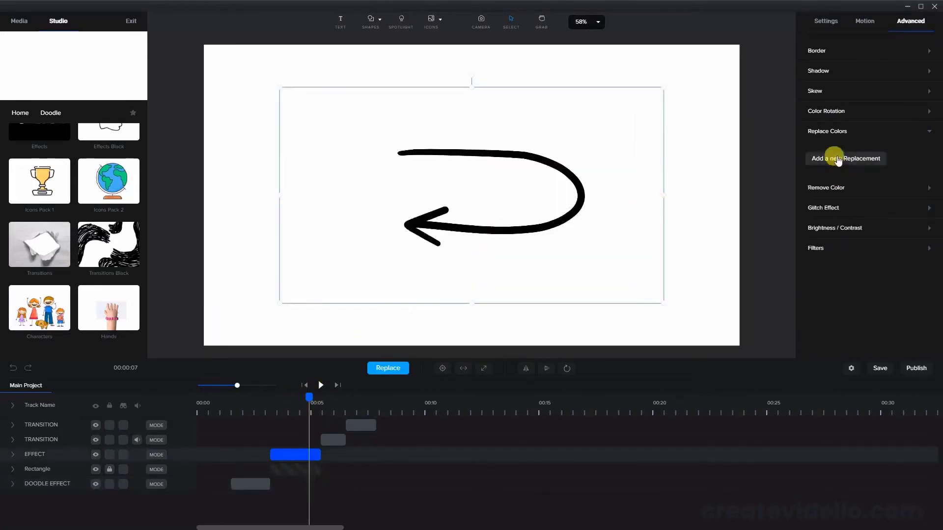
left_click(845, 158)
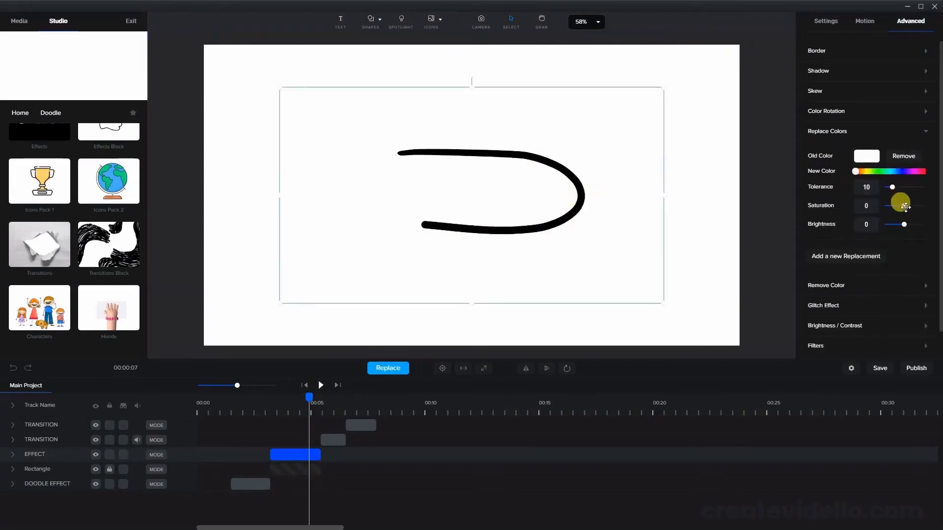
left_click(888, 171)
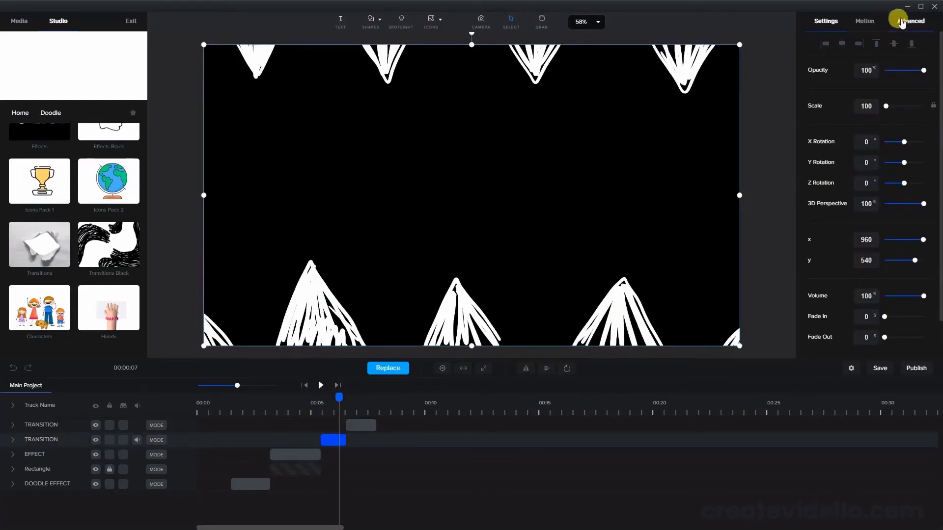
- Recolour the spiky transition red via Advanced, then select the second transition clip
left_click(905, 21)
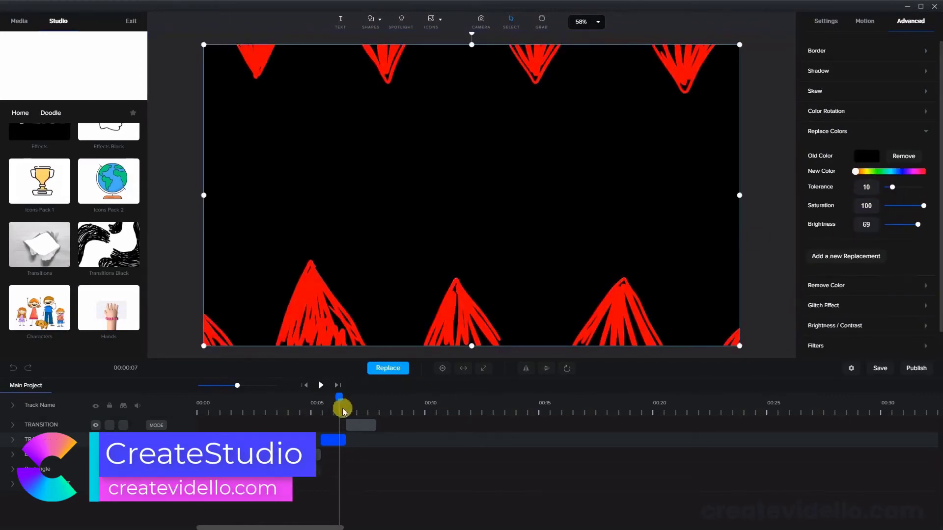
left_click(320, 385)
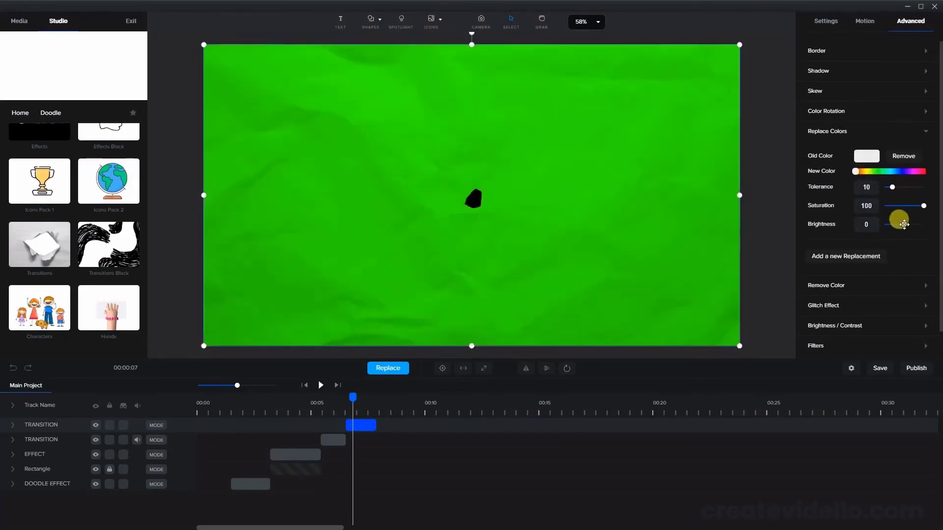
- Adjust the second transition's replacement colour, then preview the teal arrow and red transition
left_click_drag(923, 206, 907, 205)
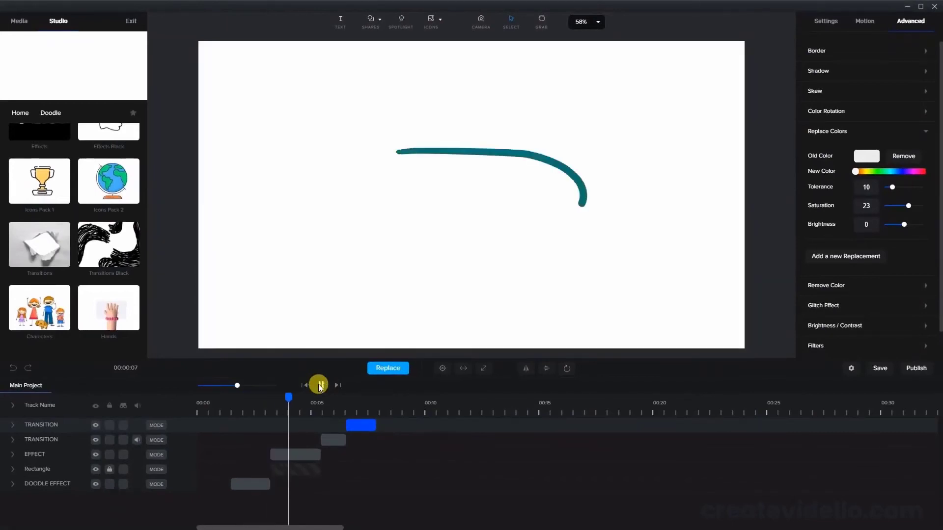
left_click(318, 385)
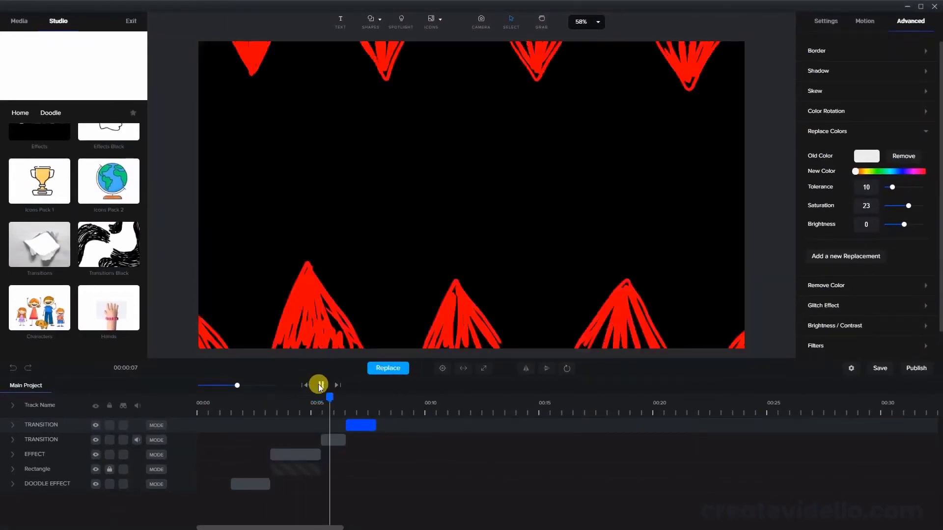